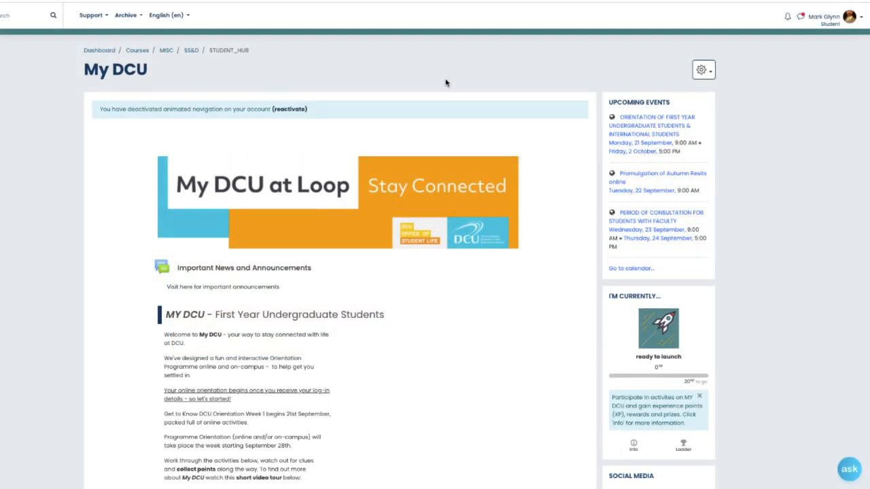
Scroll down past the welcome text to the tiles, Orientation Info through What's Live Now
scroll("down", 3)
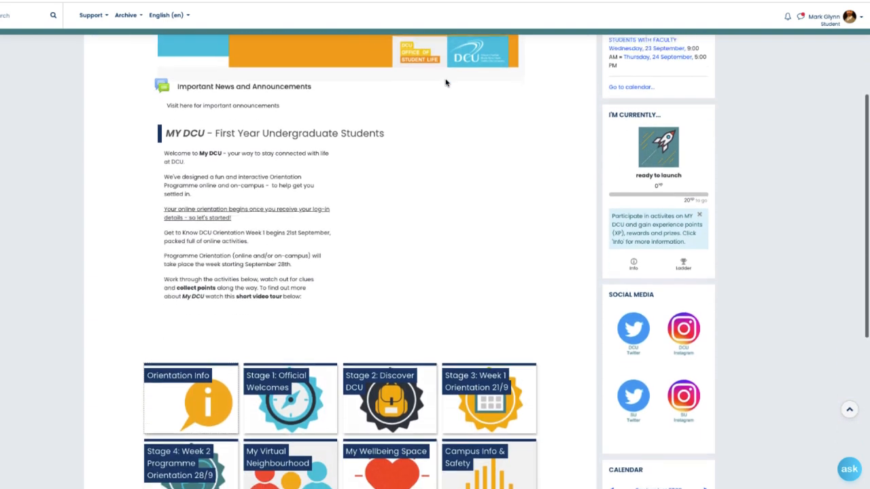
scroll("down", 3)
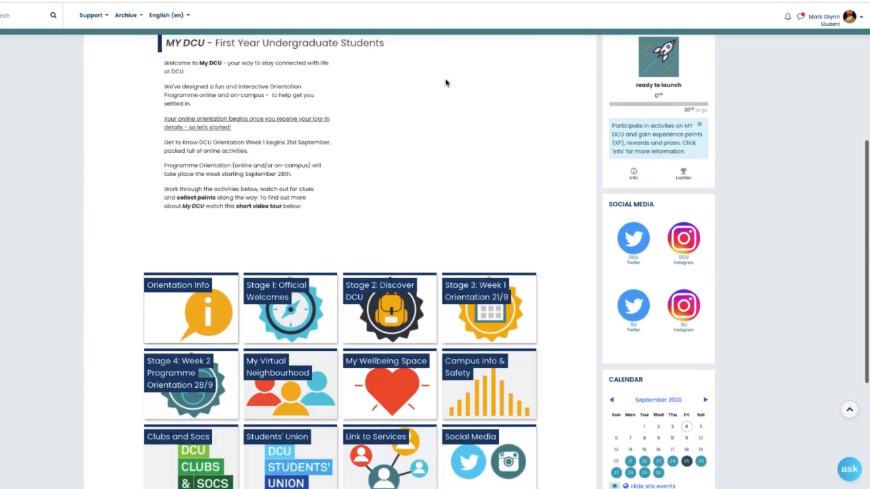
scroll("down", 3)
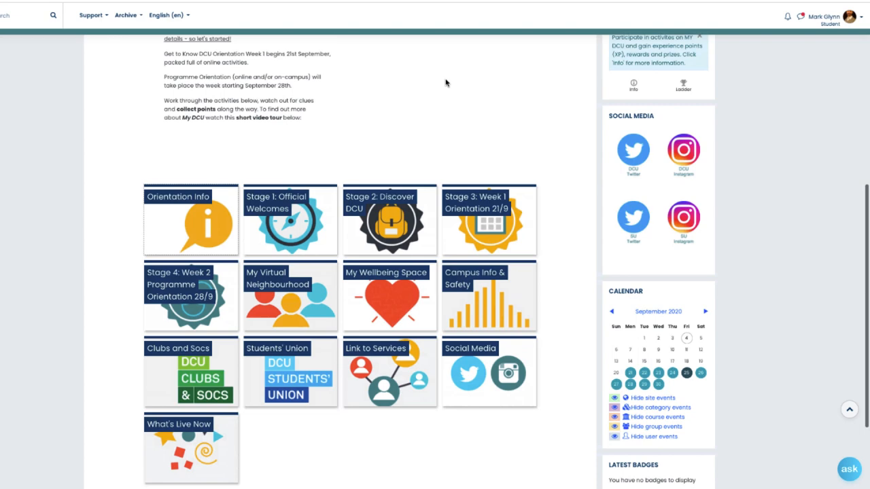
scroll("down", 3)
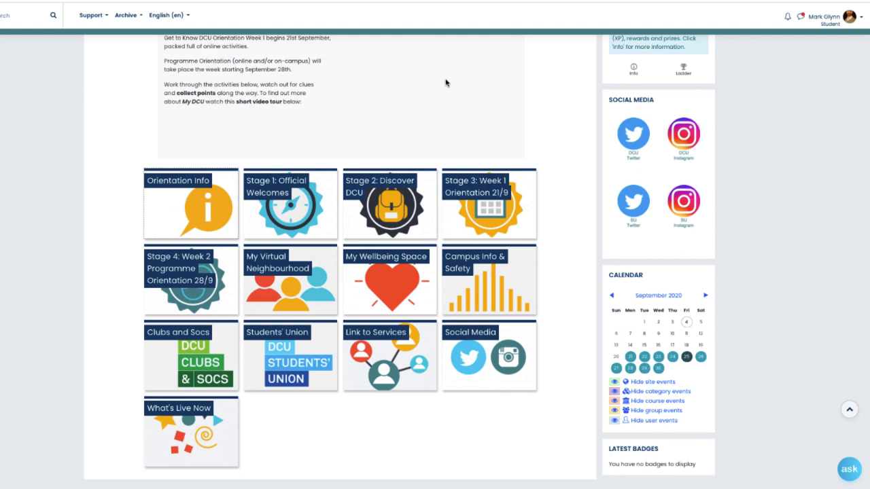
mouse_move(687, 264)
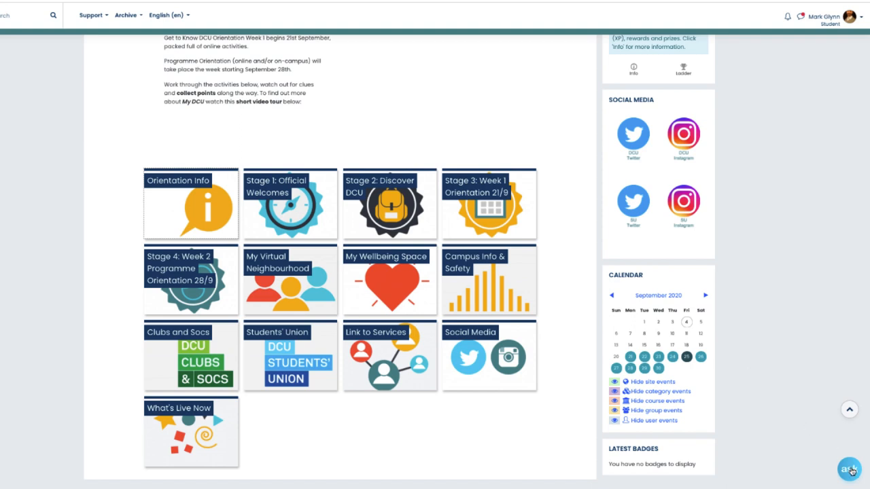
Open the ask bubble and focus the 'Ask your question here' box
left_click(847, 468)
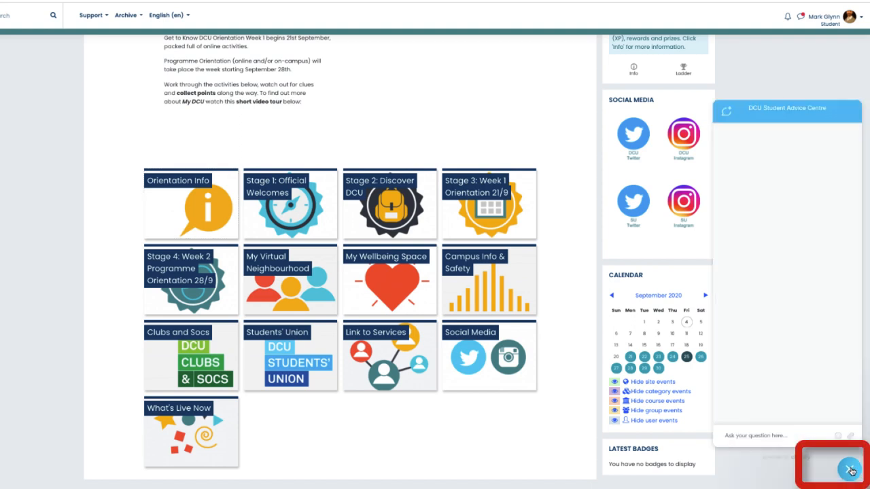
left_click(846, 469)
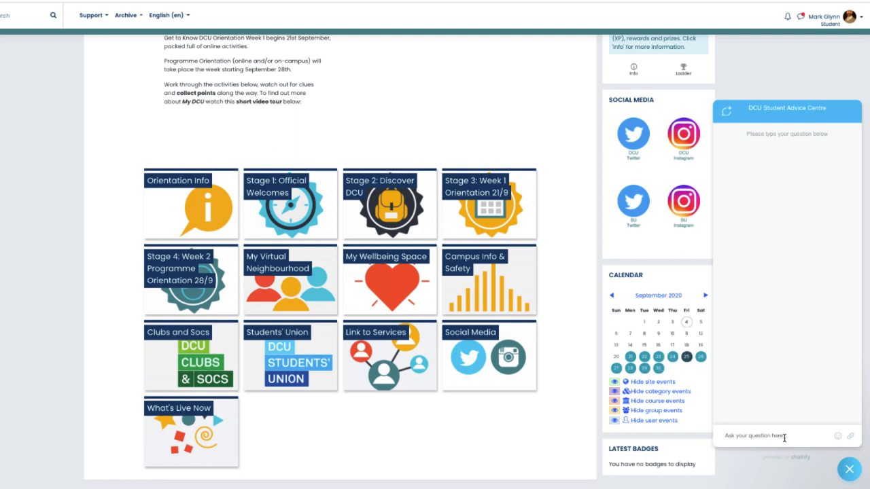
mouse_move(521, 333)
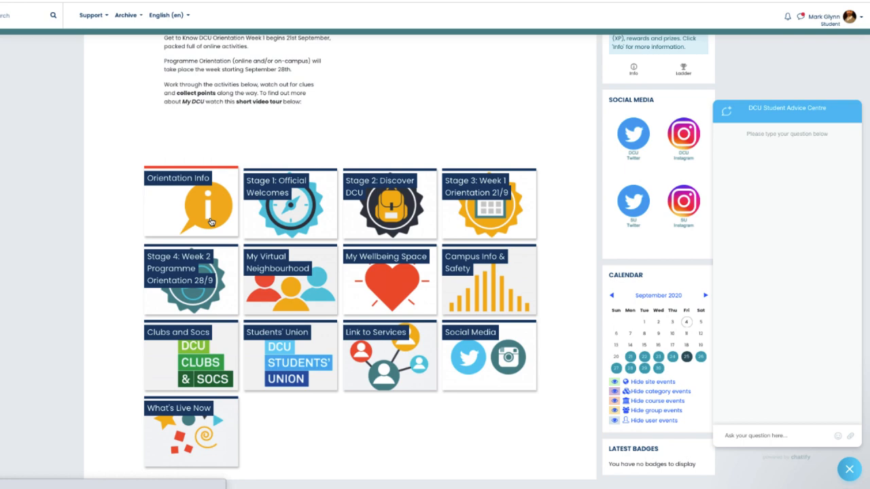
Open the Orientation Info tile and scroll to the Stages 1 to 4 section
left_click(204, 210)
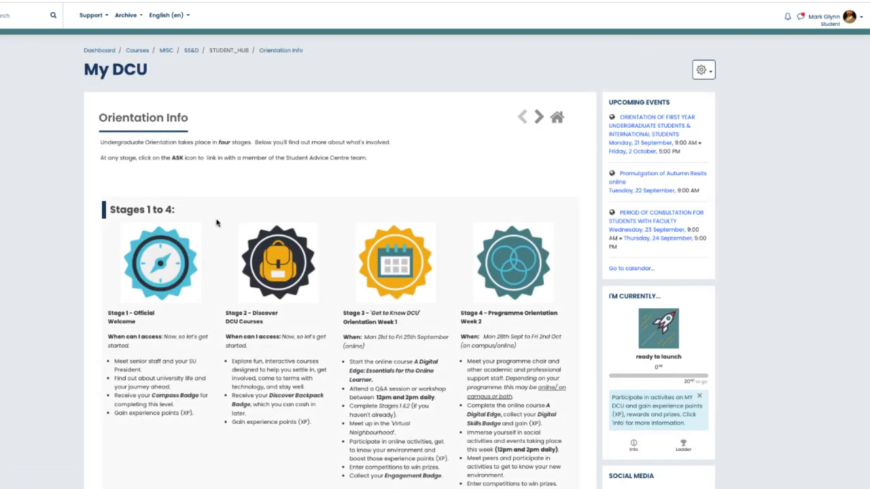
scroll("down", 3)
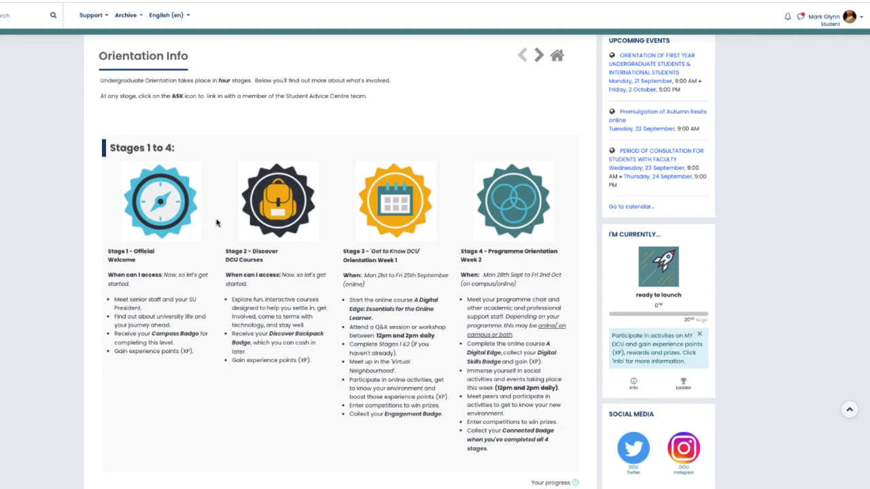
mouse_move(233, 185)
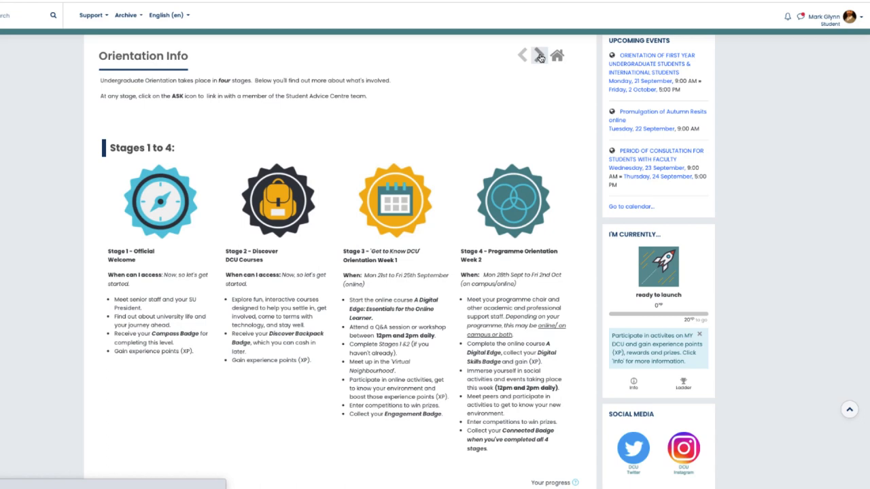
Advance to Stage 1: Official Welcomes, browse its XP activities, and return to top
left_click(536, 56)
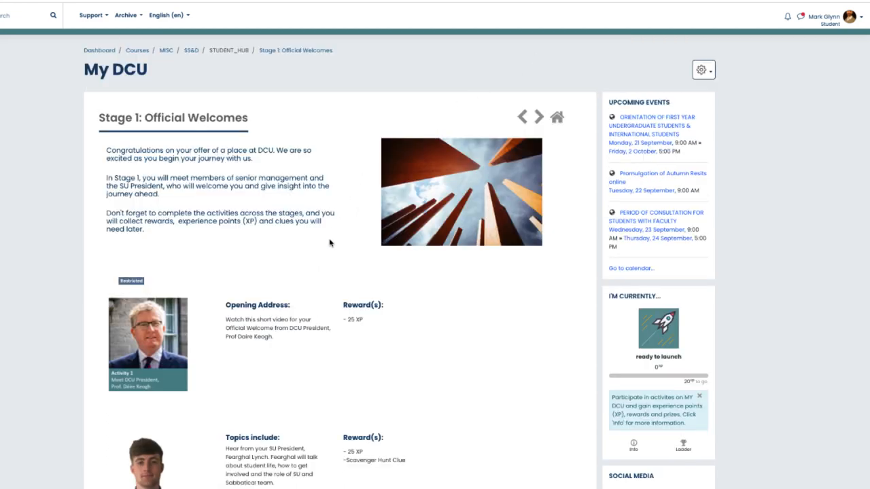
scroll("down", 3)
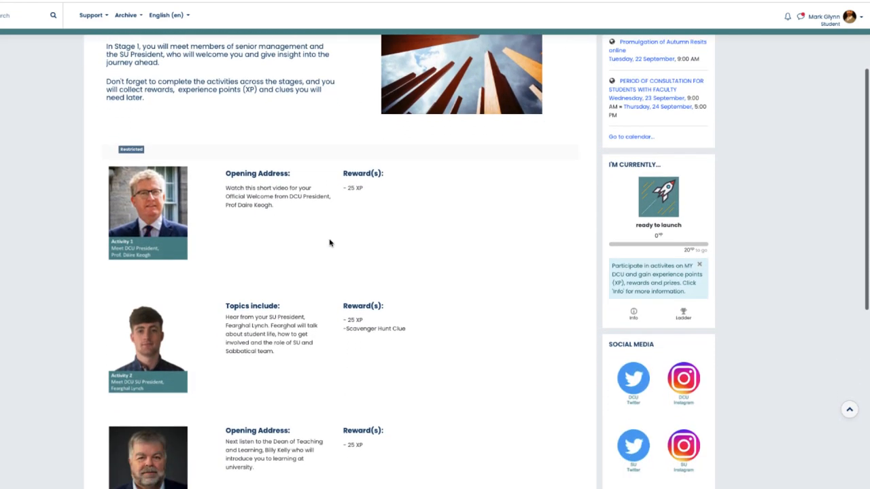
scroll("down", 3)
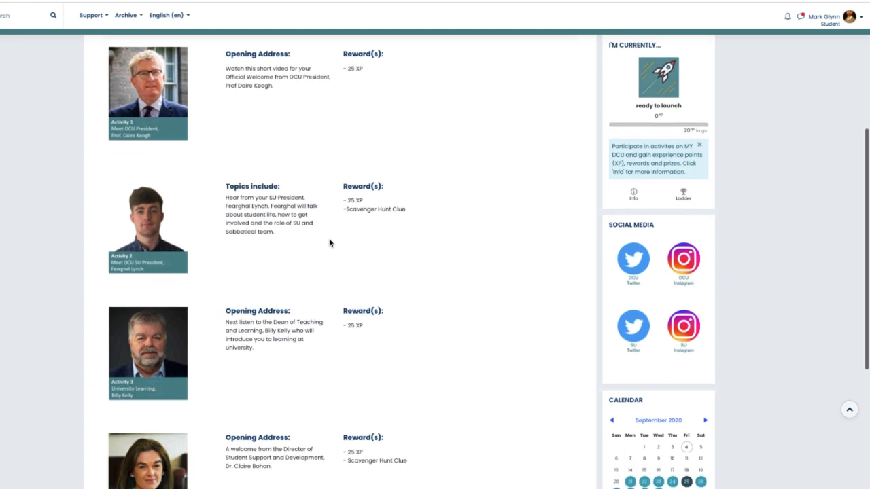
scroll("down", 3)
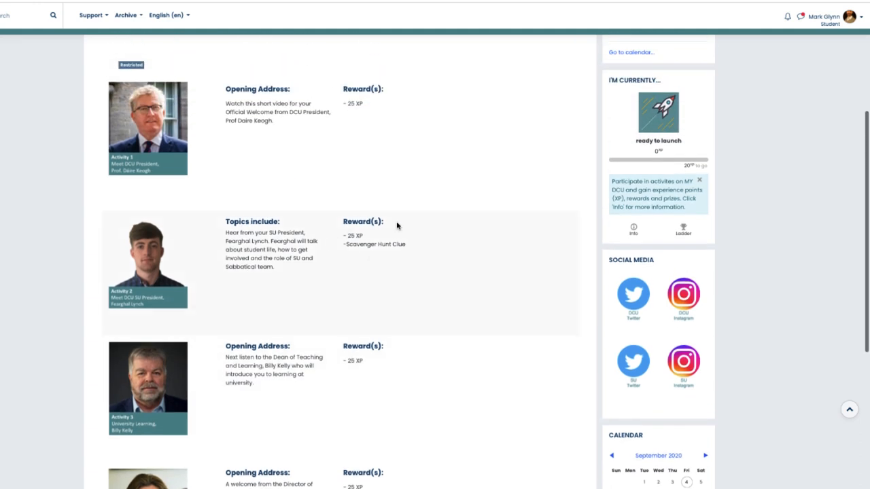
mouse_move(596, 171)
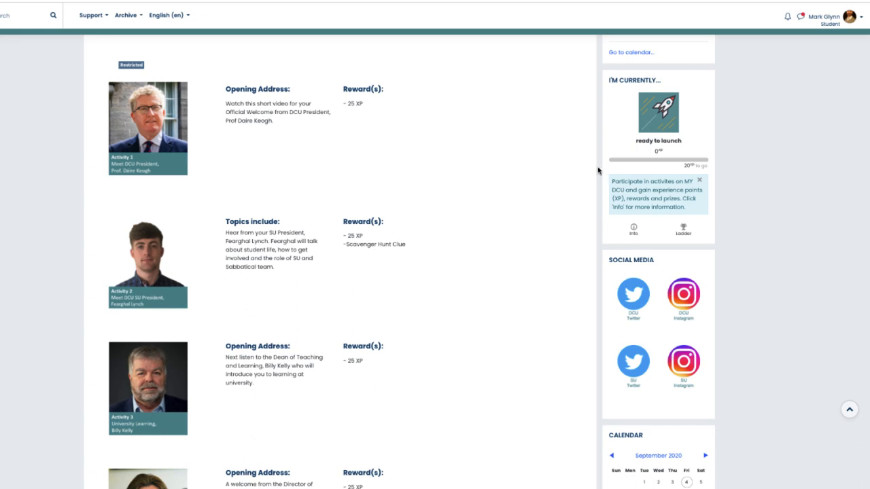
scroll("up", 3)
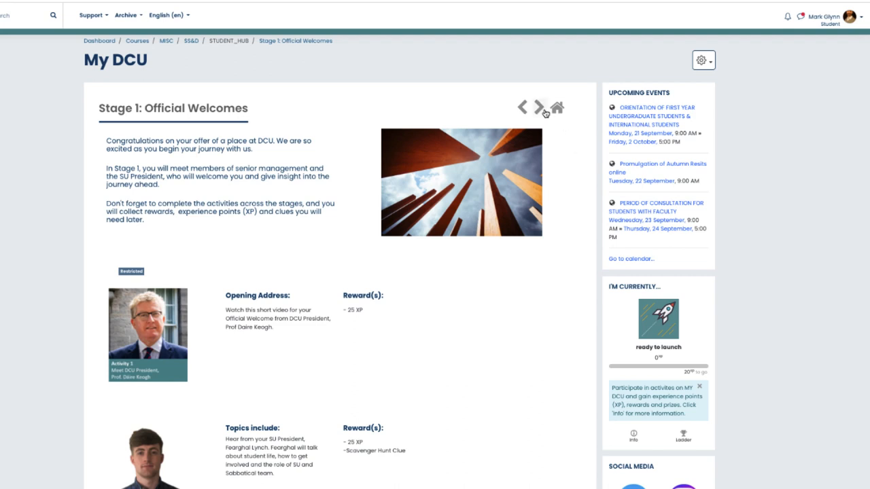
mouse_move(542, 107)
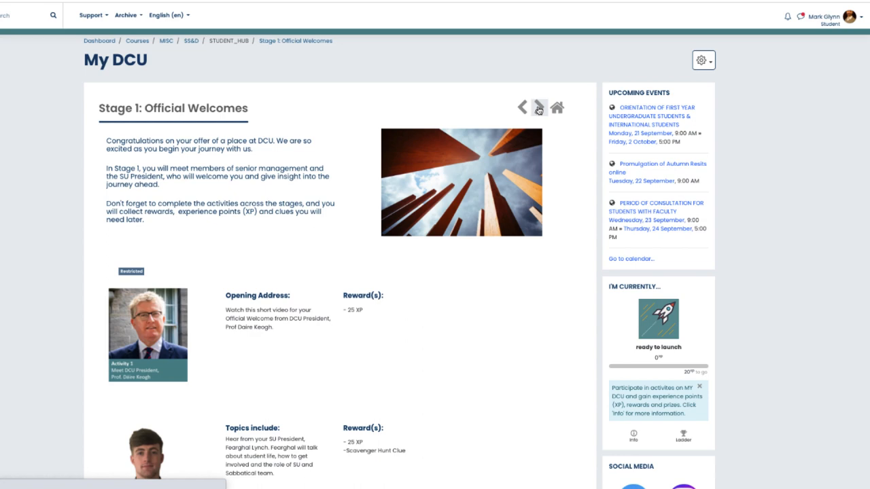
Advance to Stage 2: Discover DCU and scroll through its 50 XP transition courses
left_click(539, 108)
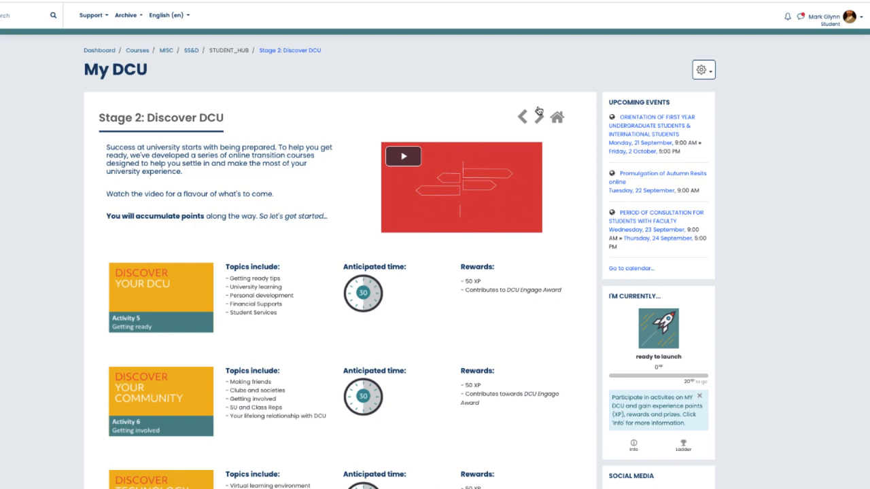
scroll("down", 3)
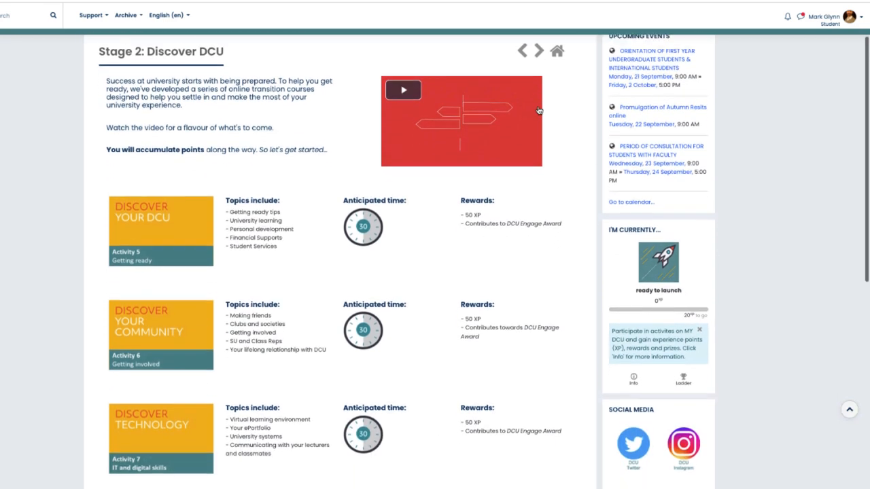
scroll("down", 3)
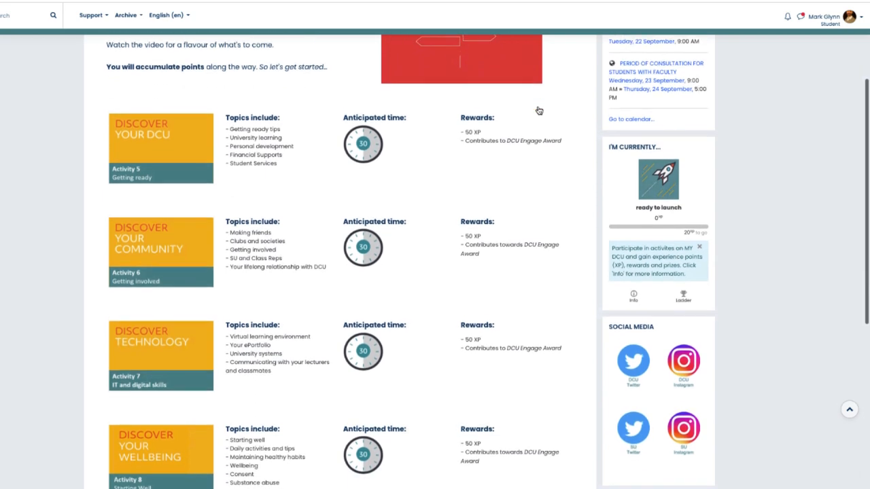
scroll("down", 3)
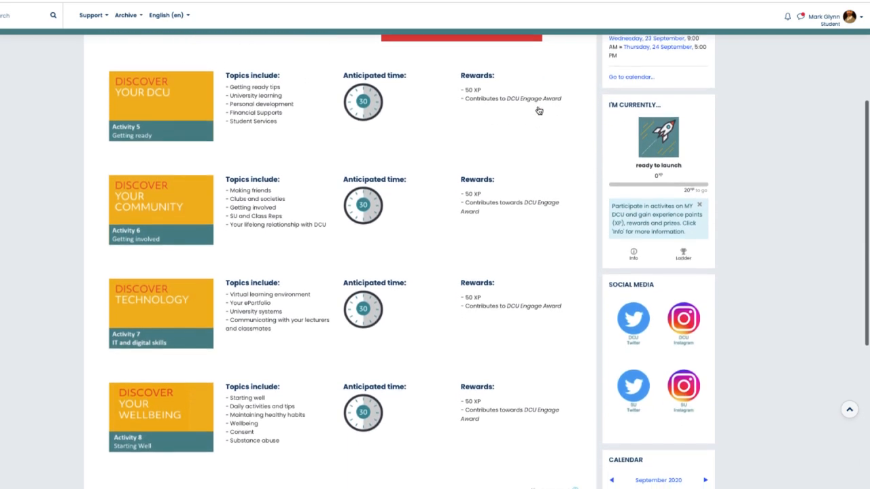